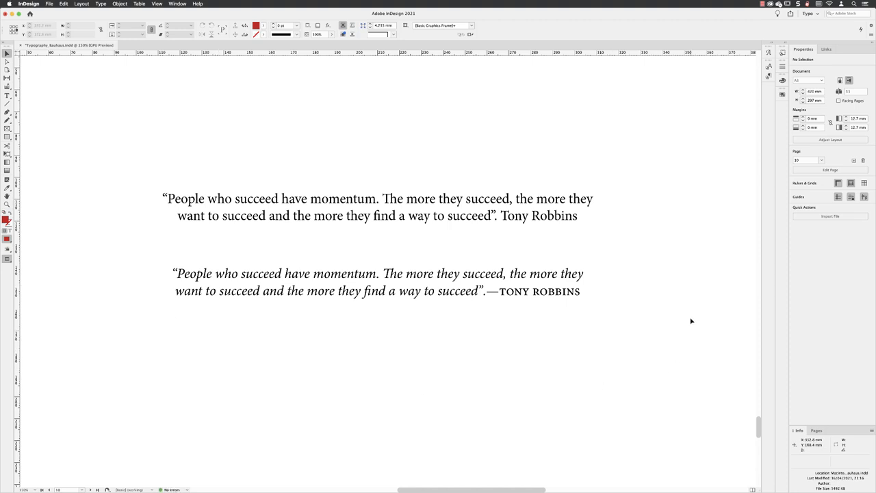
Italicise the upper quotation sentence, leaving the insertion point just before Tony Robbins
click(406, 216)
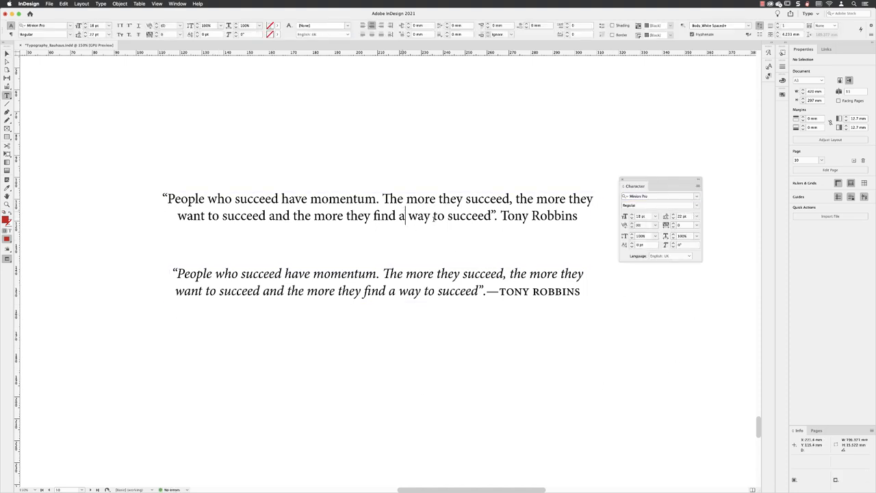
drag(175, 216, 495, 217)
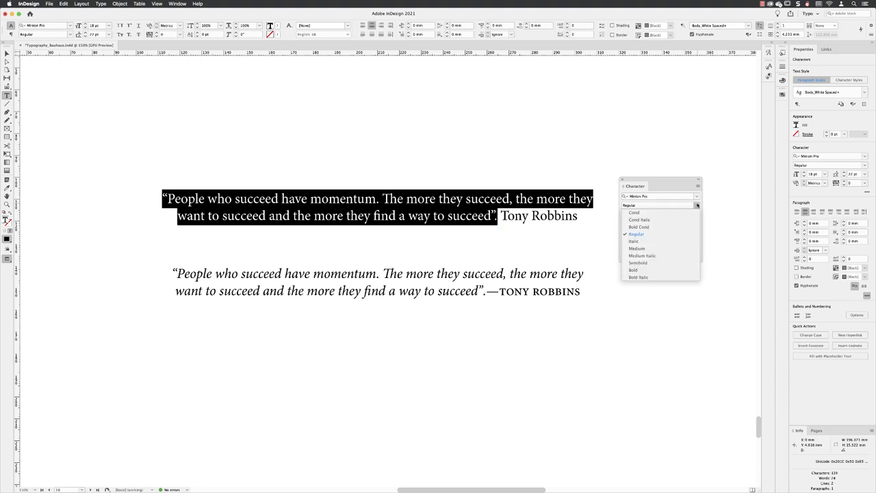
click(633, 241)
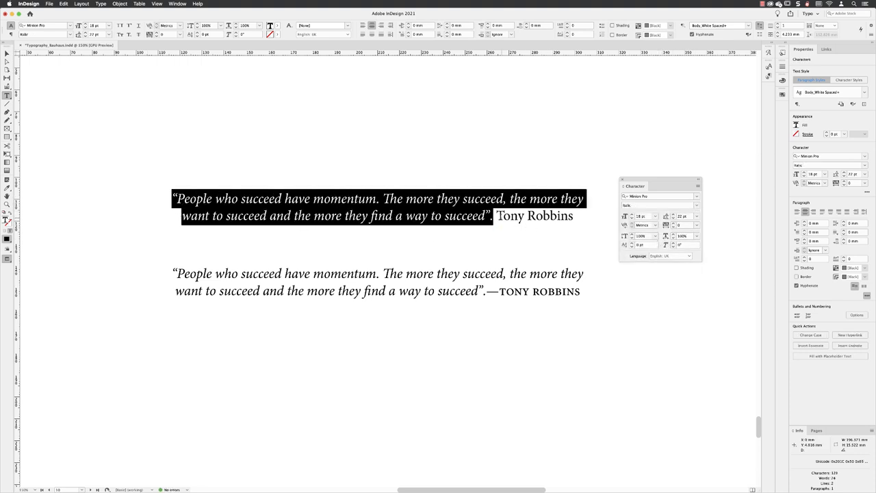
click(495, 216)
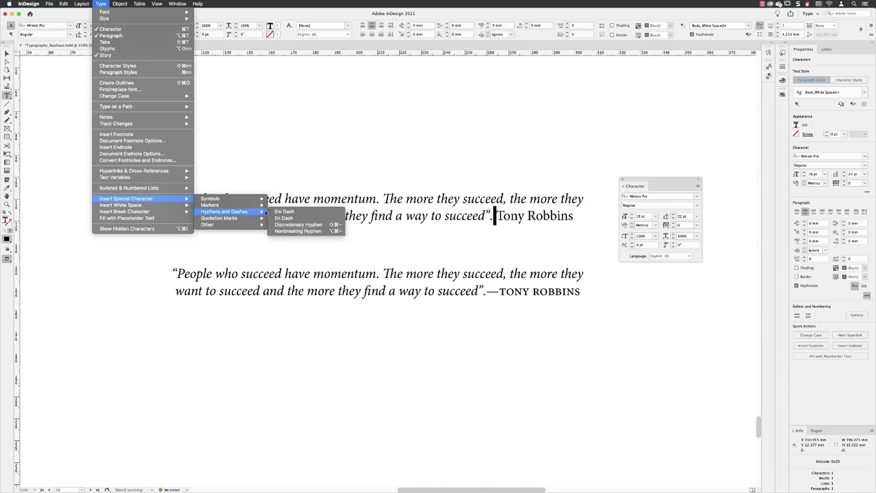
mouse_move(284, 211)
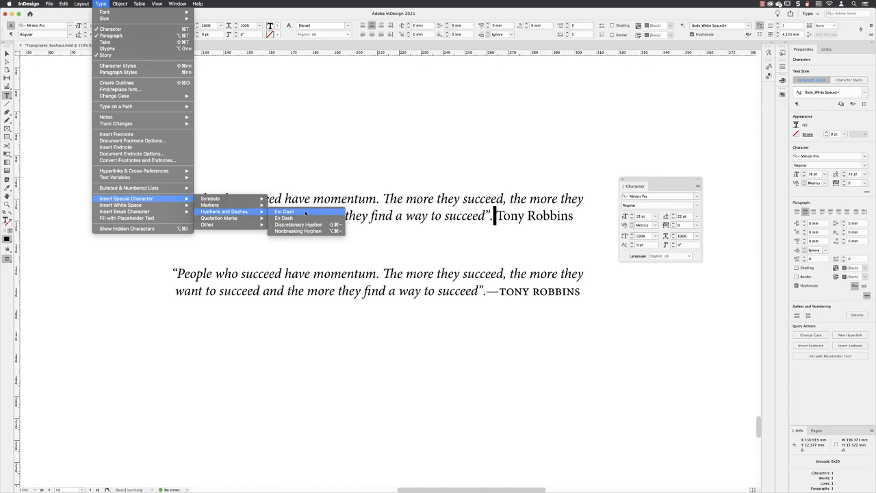
Insert an em dash between the closing quotation mark and Tony Robbins
click(285, 211)
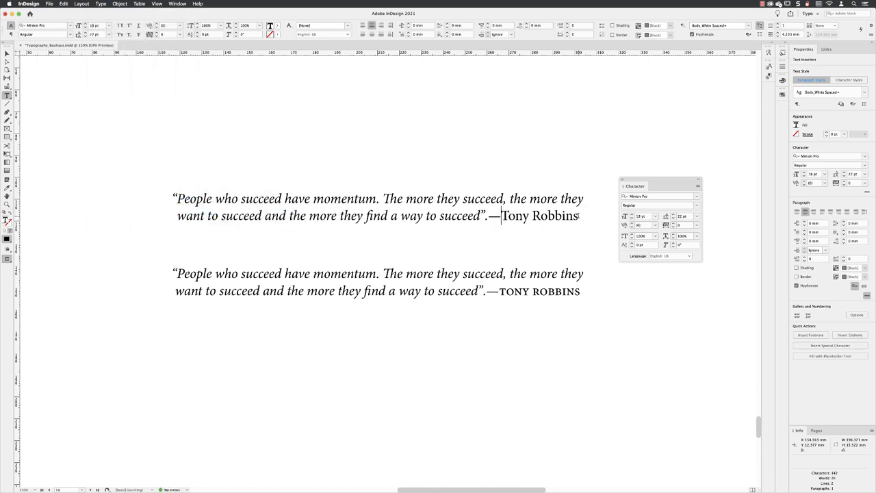
Apply OpenType All Small Caps to Tony Robbins and deselect to check the result
double_click(541, 217)
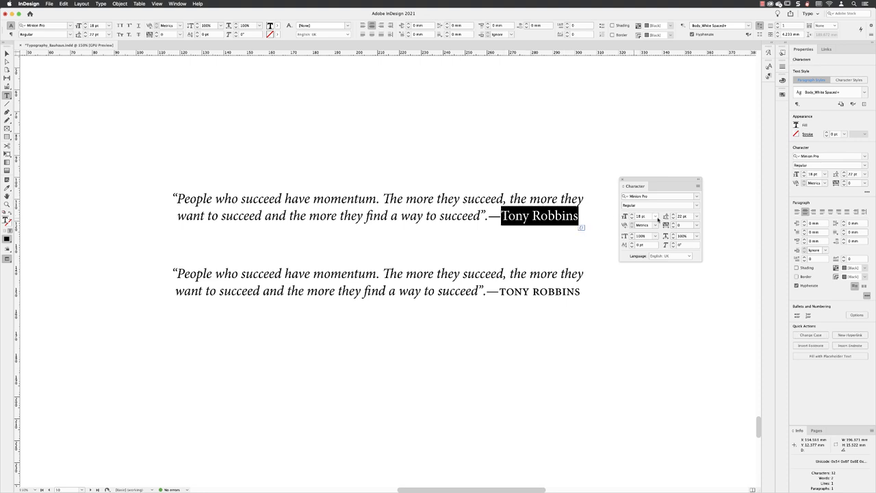
click(698, 186)
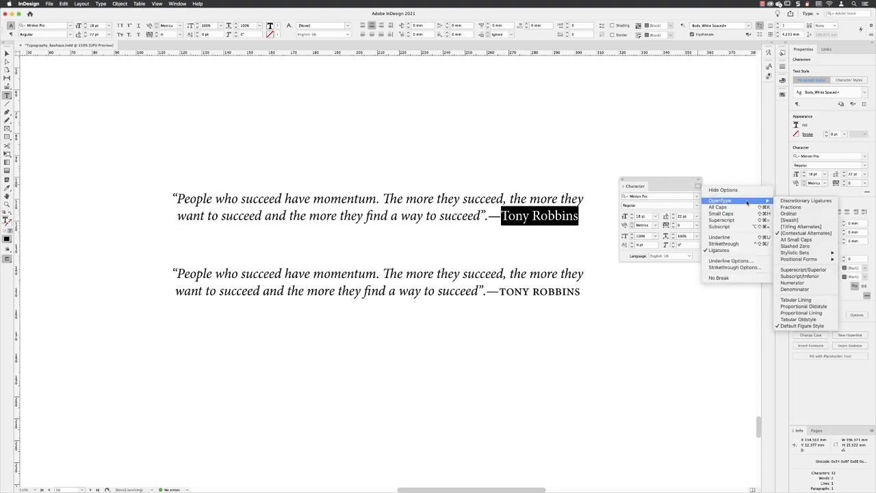
mouse_move(797, 238)
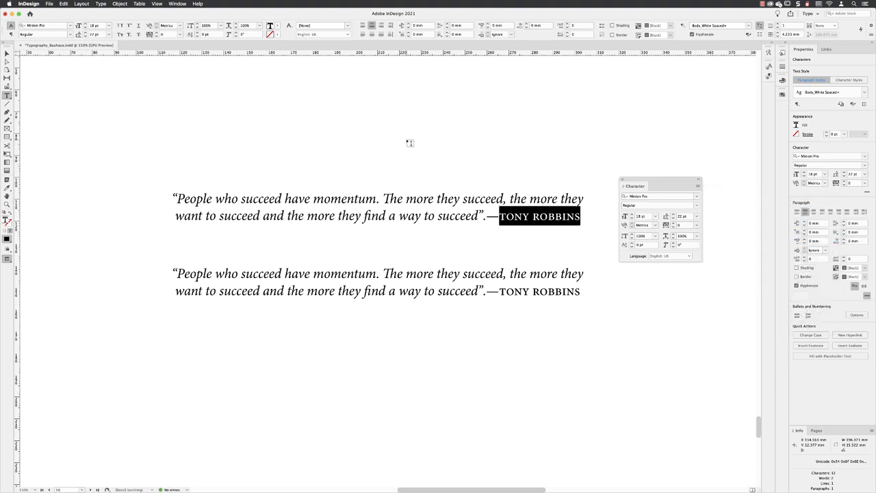
click(408, 141)
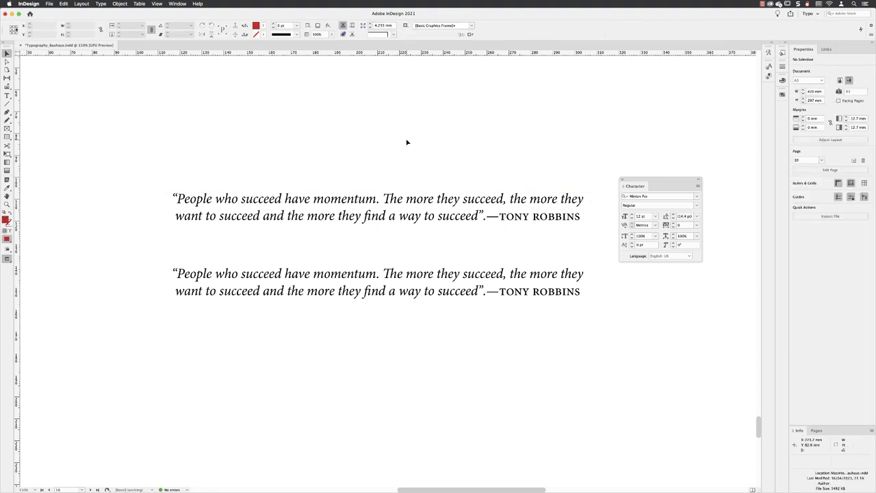